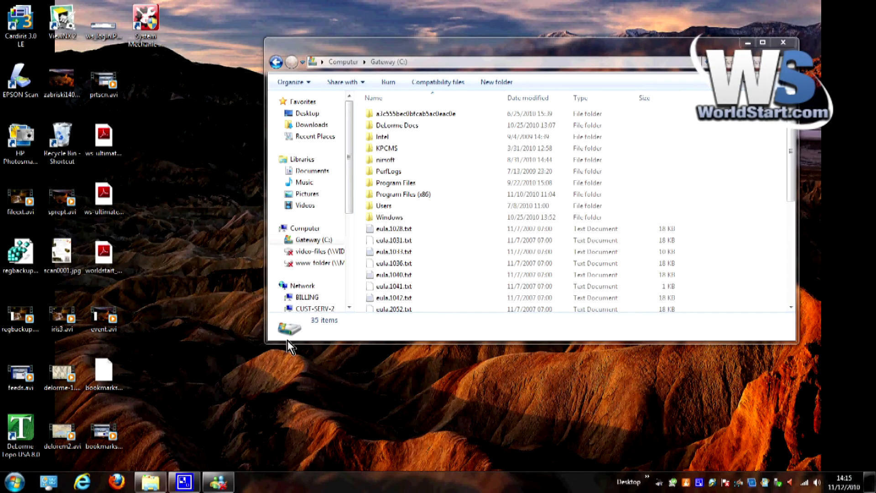
{"action": "mouse_move", "coordinate": [216, 332]}
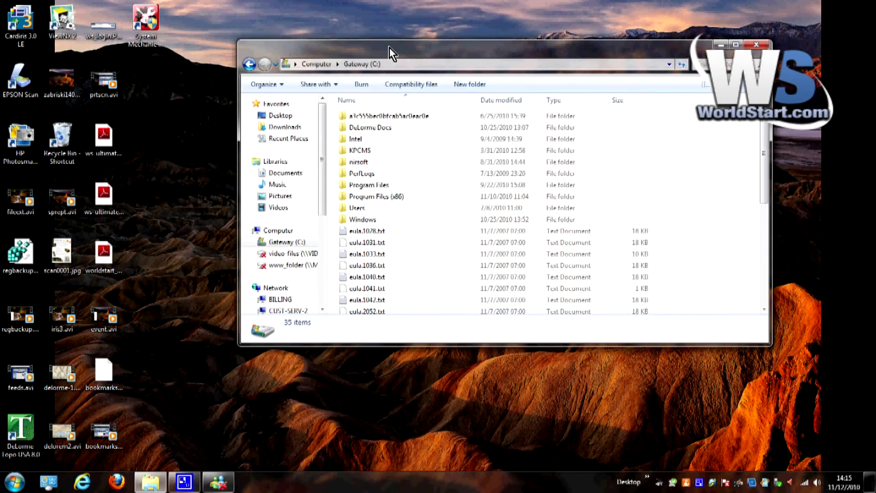
{"action": "mouse_move", "coordinate": [362, 139]}
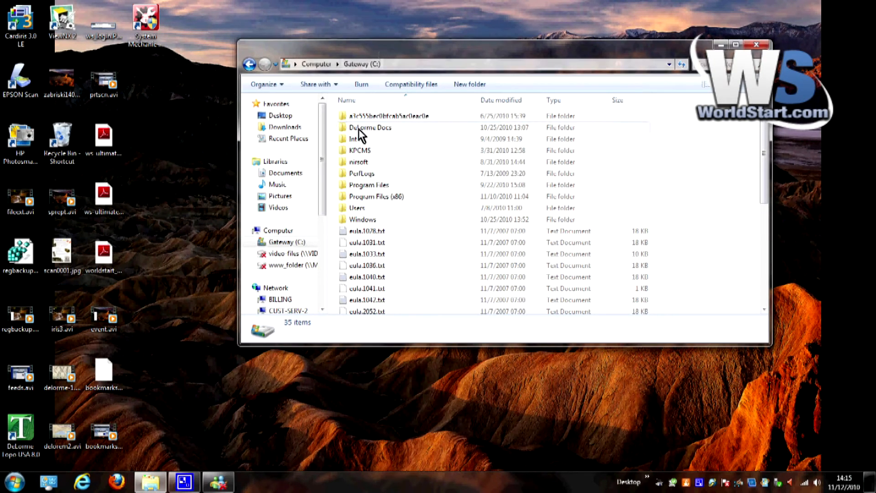
{"action": "mouse_move", "coordinate": [360, 154]}
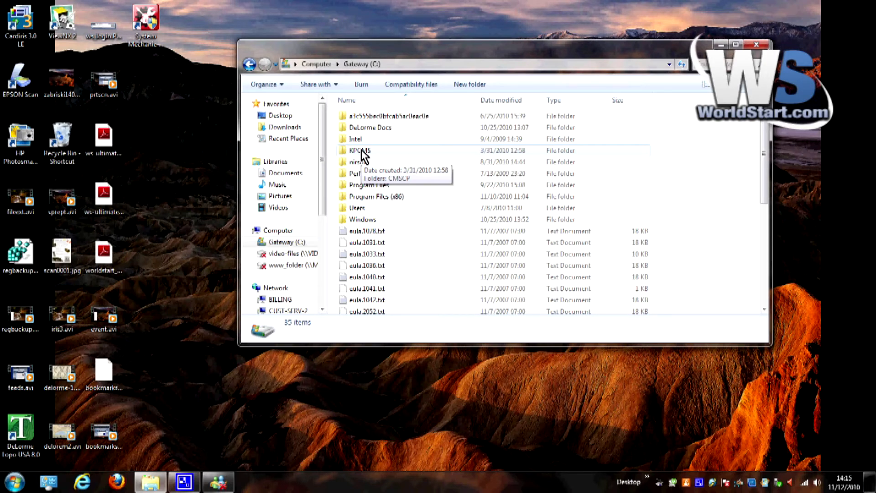
{"action": "mouse_move", "coordinate": [357, 171]}
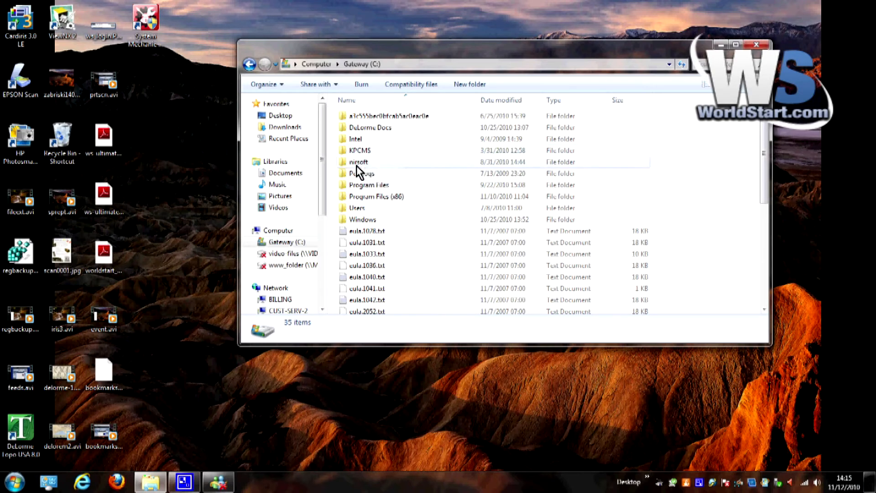
{"action": "mouse_move", "coordinate": [359, 162]}
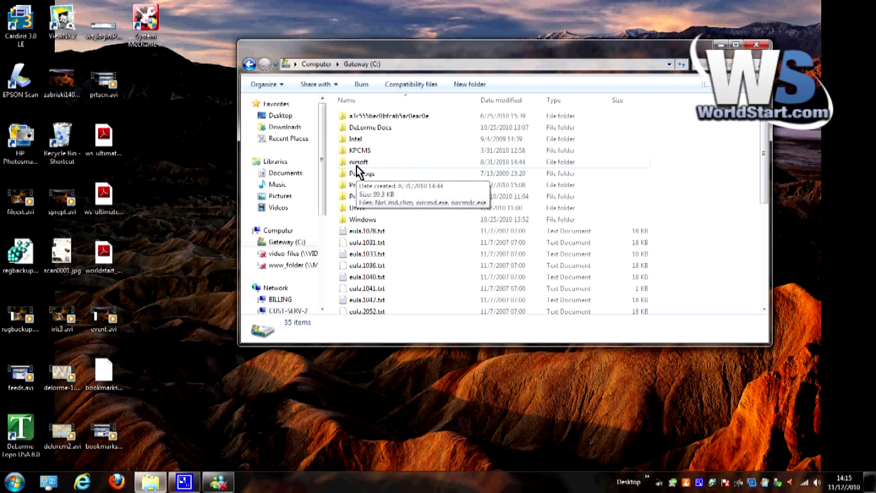
{"action": "mouse_move", "coordinate": [299, 115]}
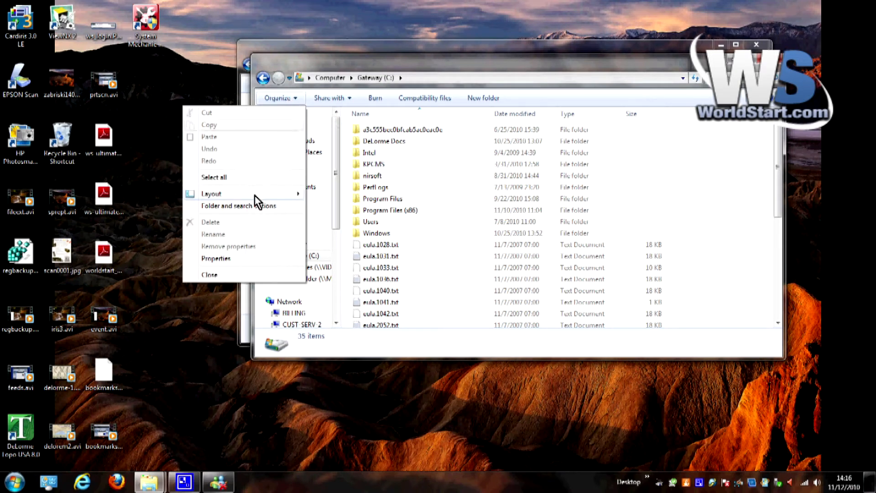
Uncheck 'Show pop-up description for folder and desktop items' in Folder Options View settings, then close the dialog
{"action": "left_click", "coordinate": [238, 205]}
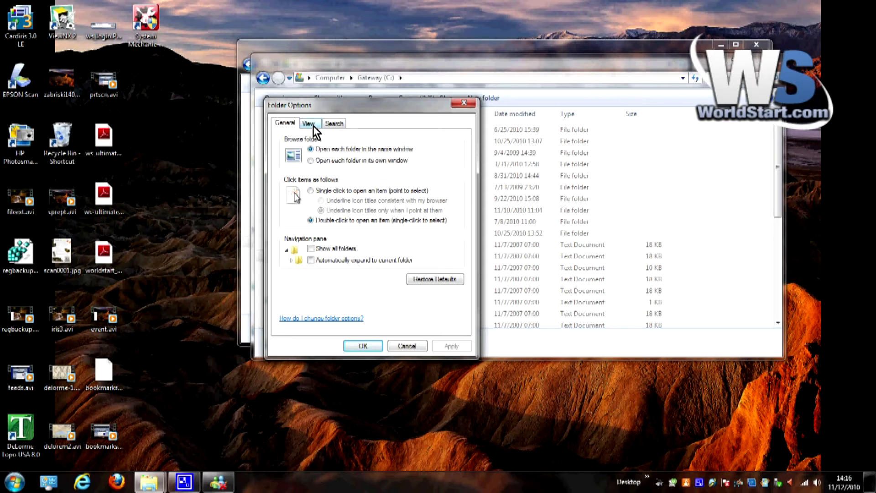
{"action": "left_click", "coordinate": [308, 123]}
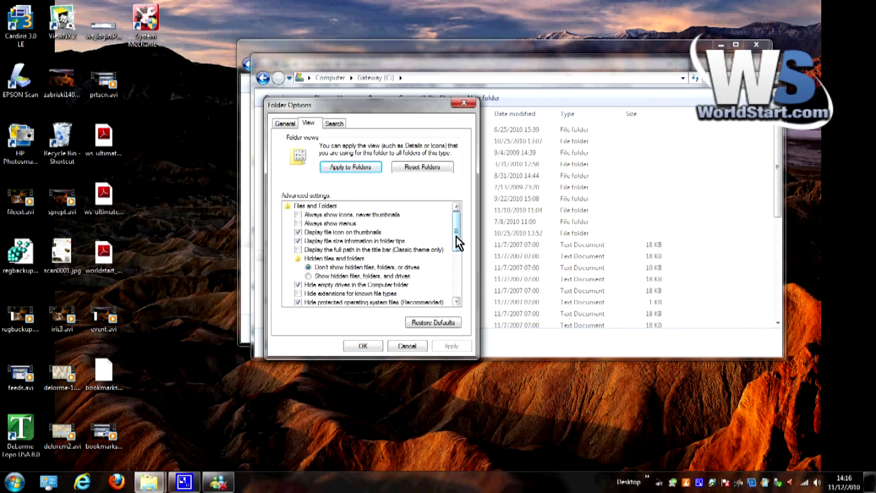
{"action": "scroll", "scroll_direction": "down", "scroll_amount": 3}
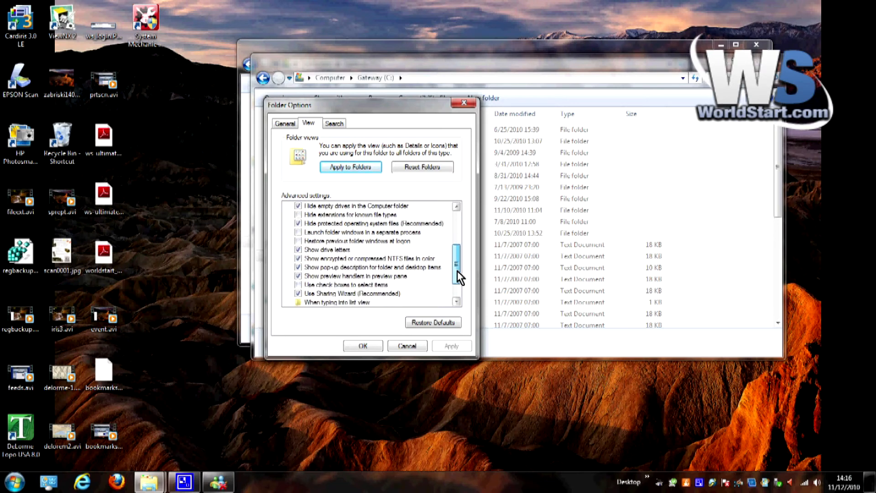
{"action": "scroll", "scroll_direction": "down", "scroll_amount": 3}
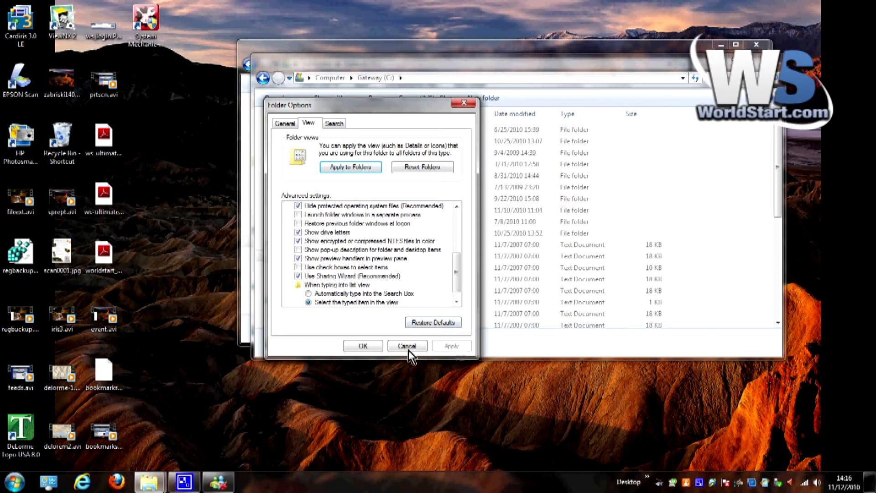
{"action": "left_click", "coordinate": [407, 345]}
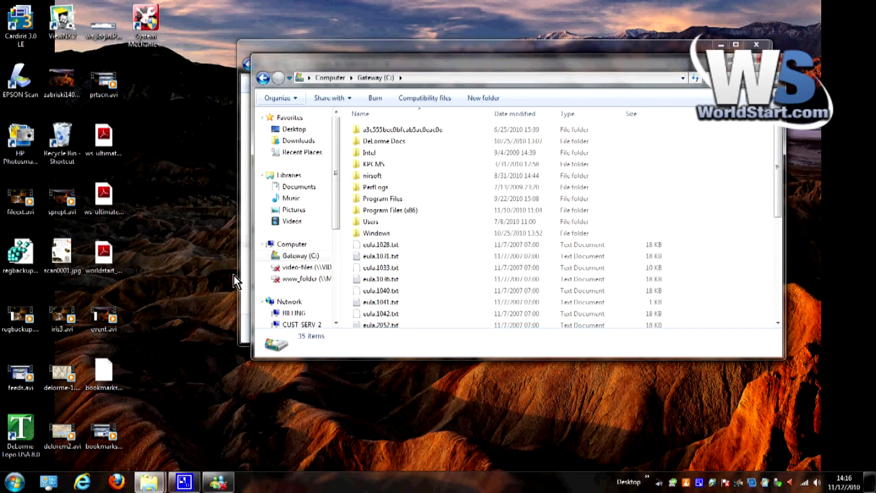
{"action": "mouse_move", "coordinate": [201, 274]}
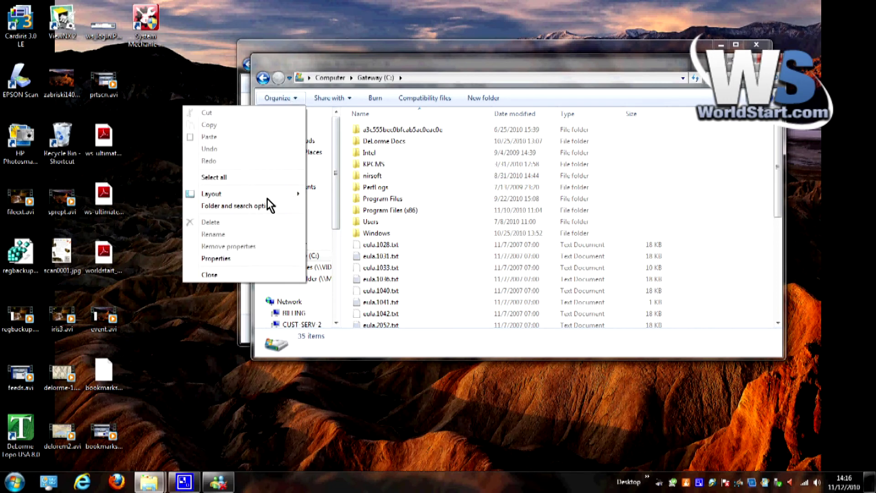
Re-tick 'Show pop-up description for folder and desktop items' in Folder Options
{"action": "left_click", "coordinate": [236, 205]}
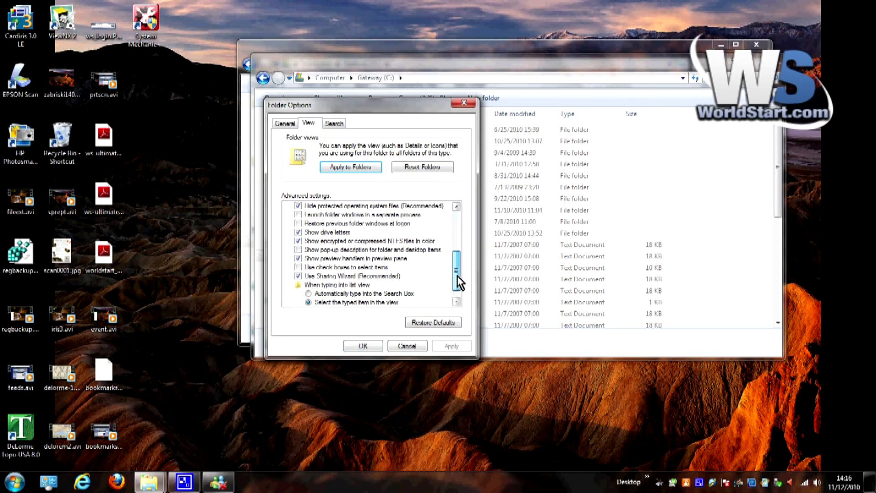
{"action": "left_click", "coordinate": [371, 249]}
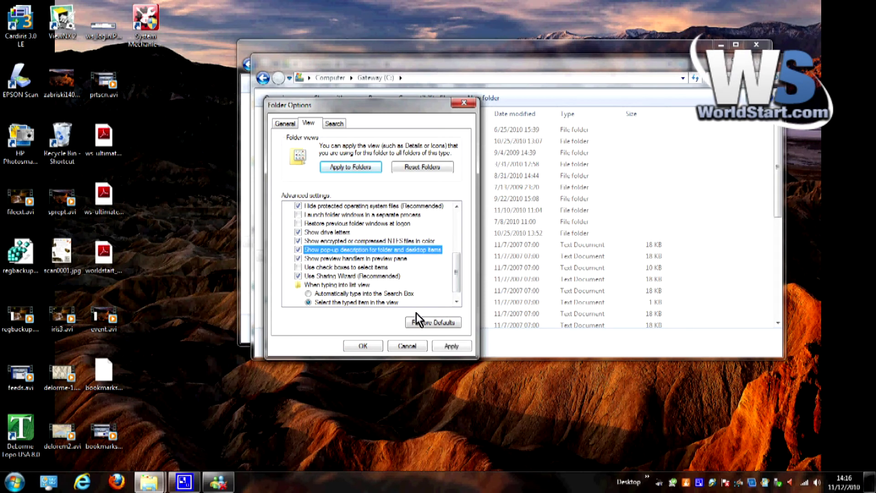